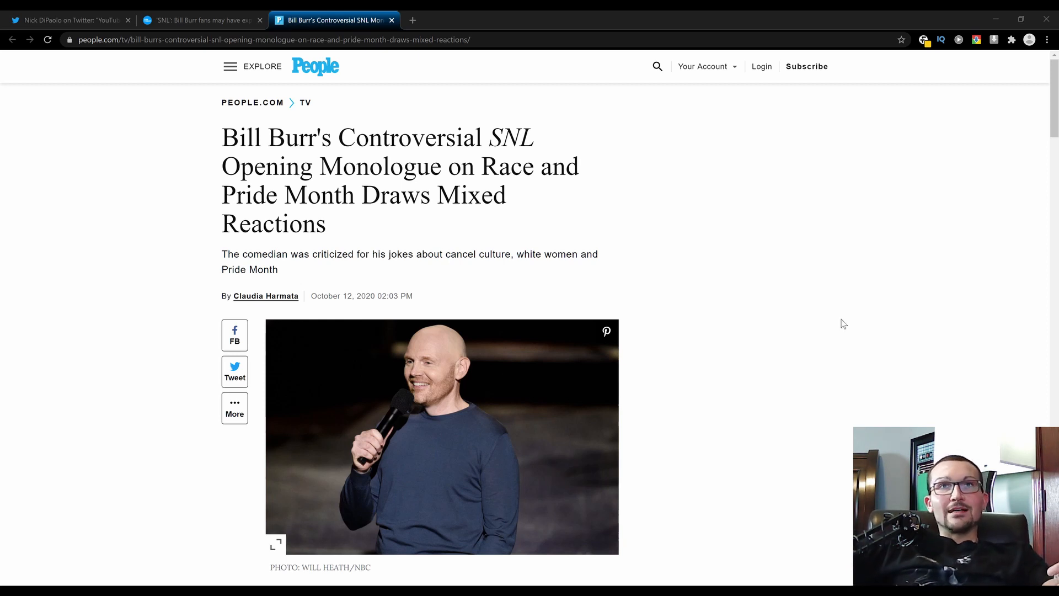
pyautogui.moveTo(741, 274)
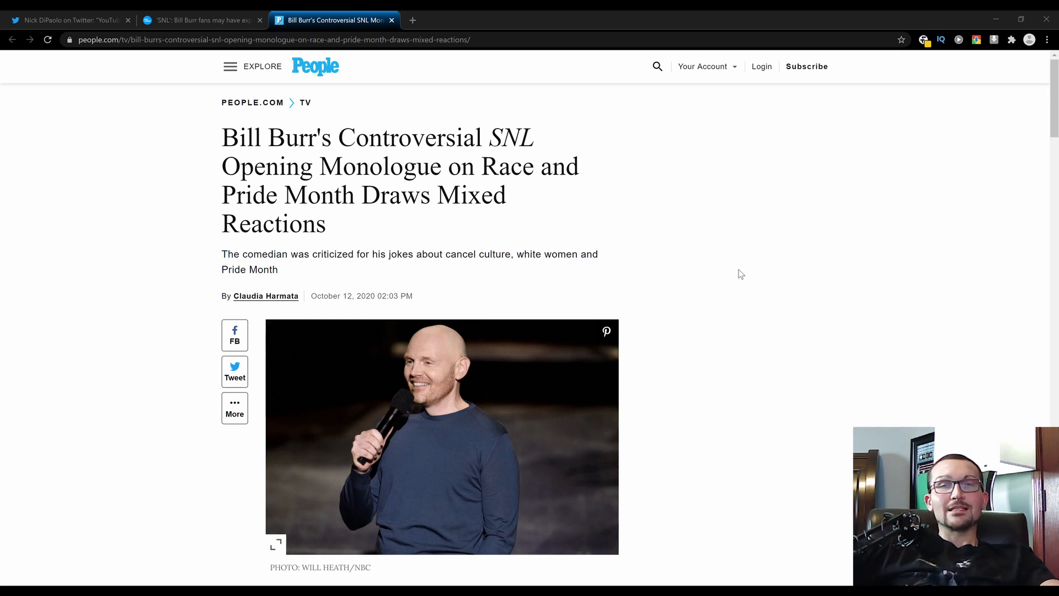
pyautogui.moveTo(765, 284)
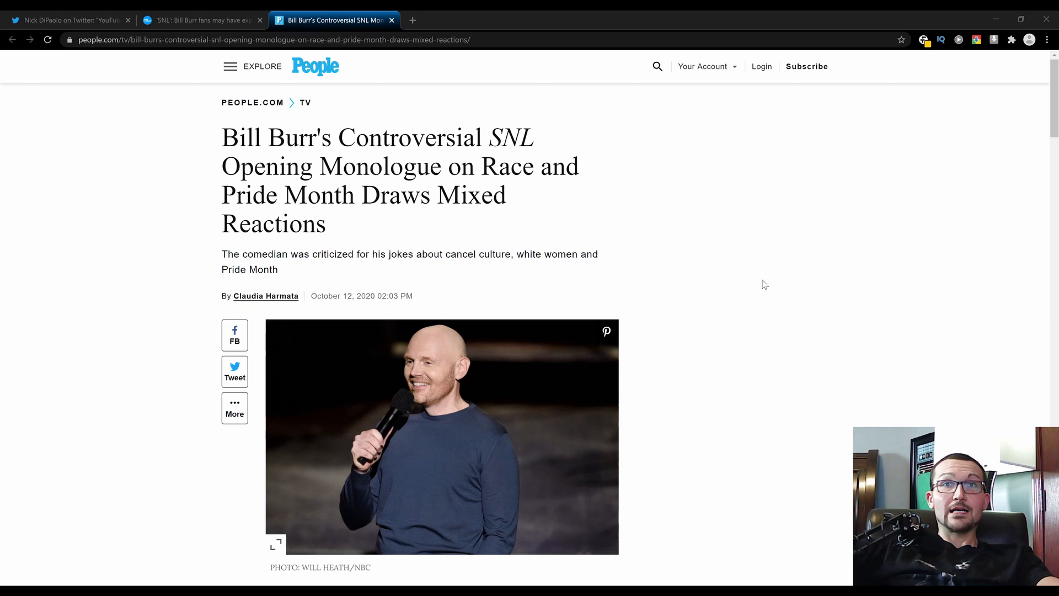
pyautogui.moveTo(750, 280)
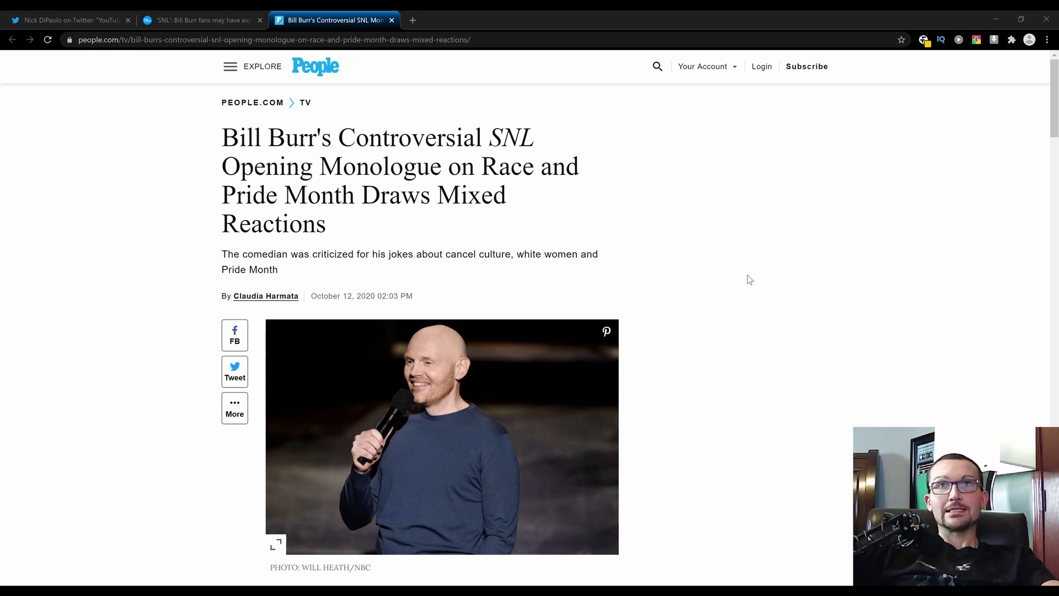
# - Scroll the People.com article down to Burr's cancel culture and woke movement quotes
pyautogui.scroll(-3)
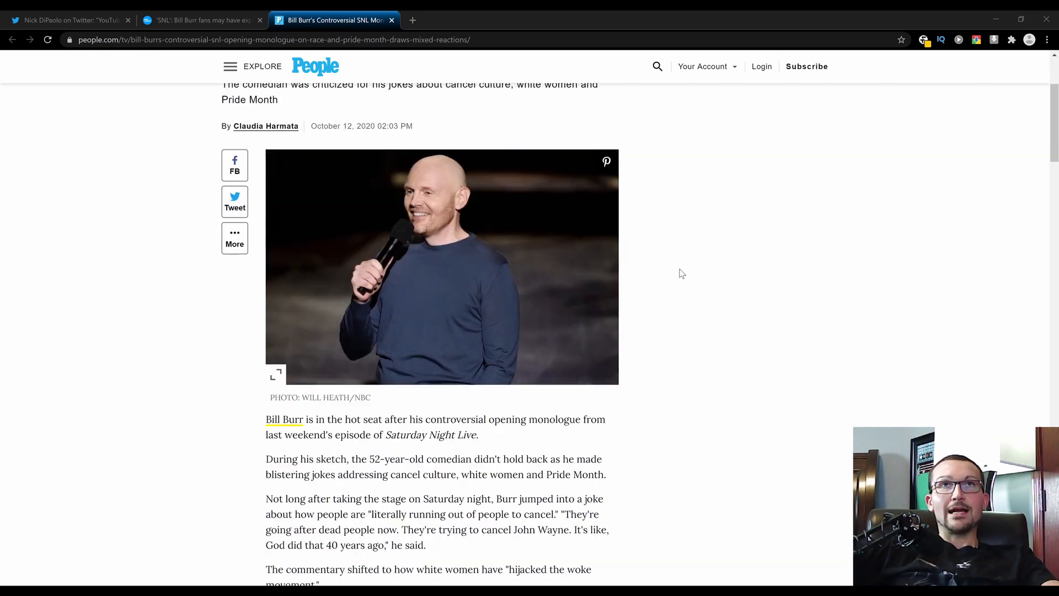
pyautogui.scroll(-3)
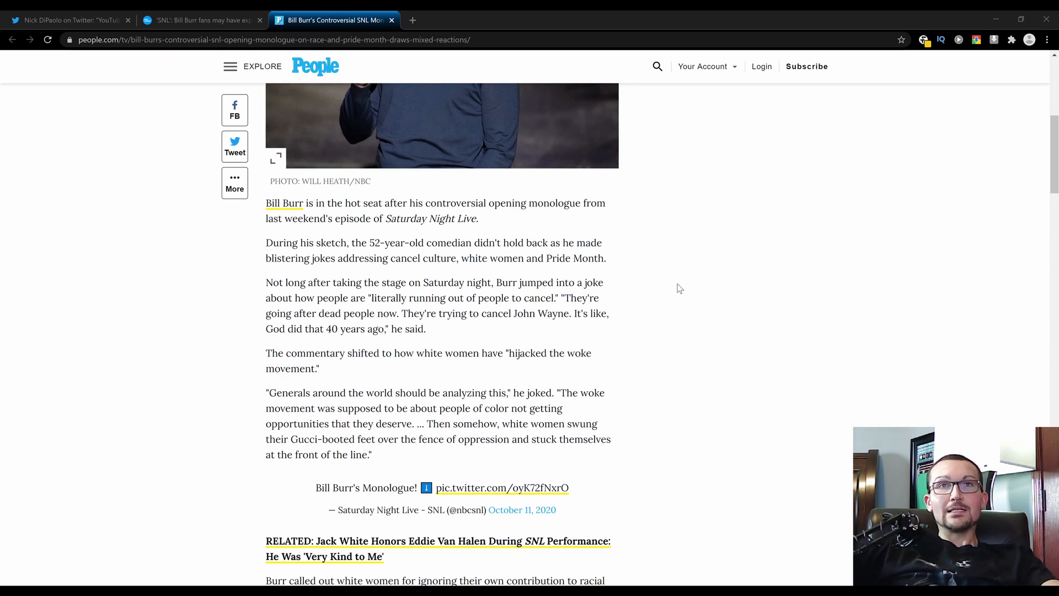
# - Scroll further to Burr's quotes on white women and his Pride Month jokes
pyautogui.scroll(-3)
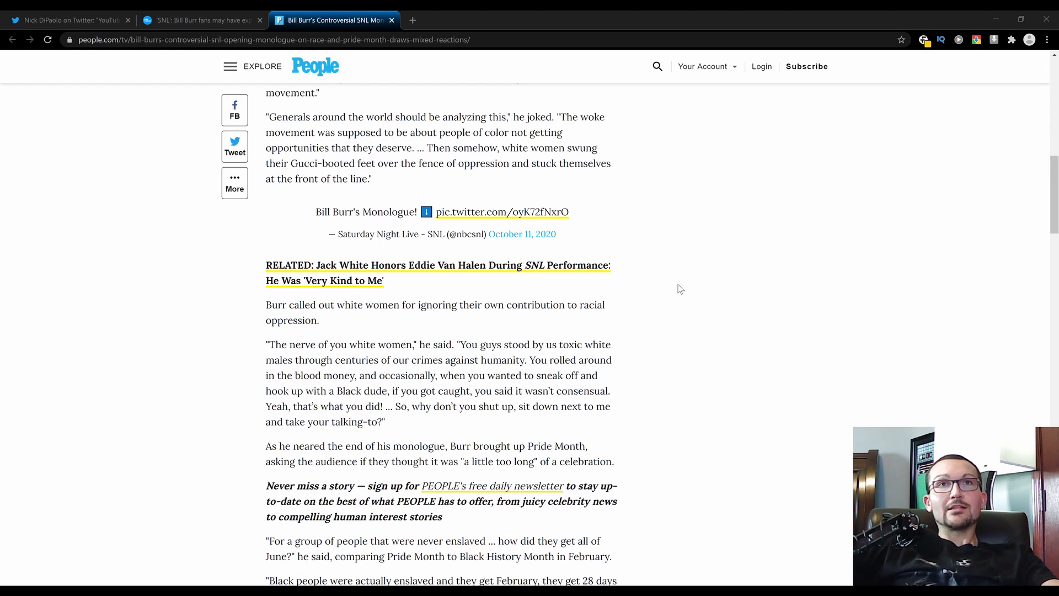
pyautogui.moveTo(691, 314)
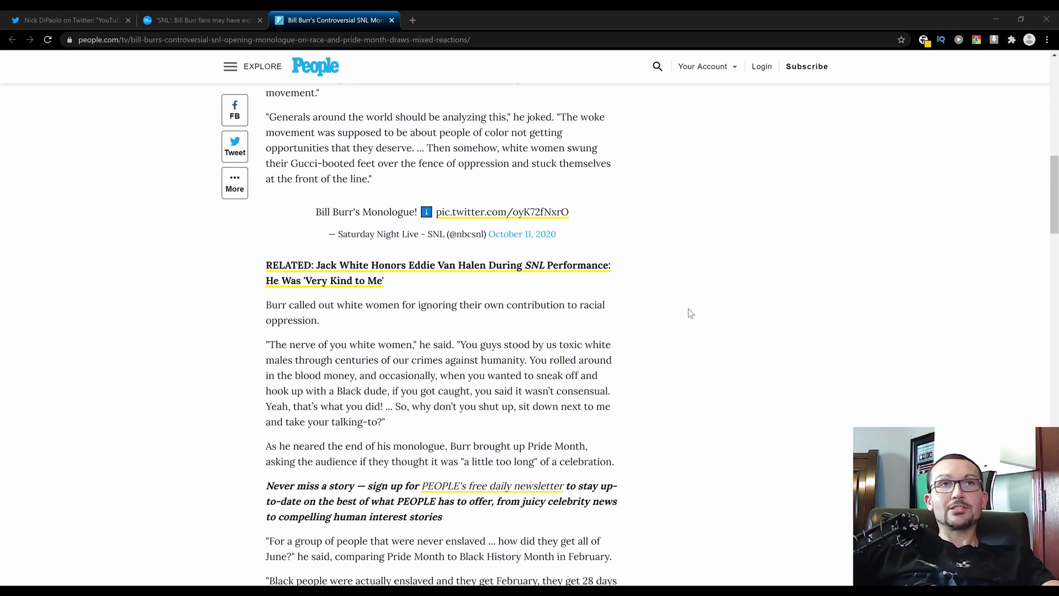
pyautogui.moveTo(708, 304)
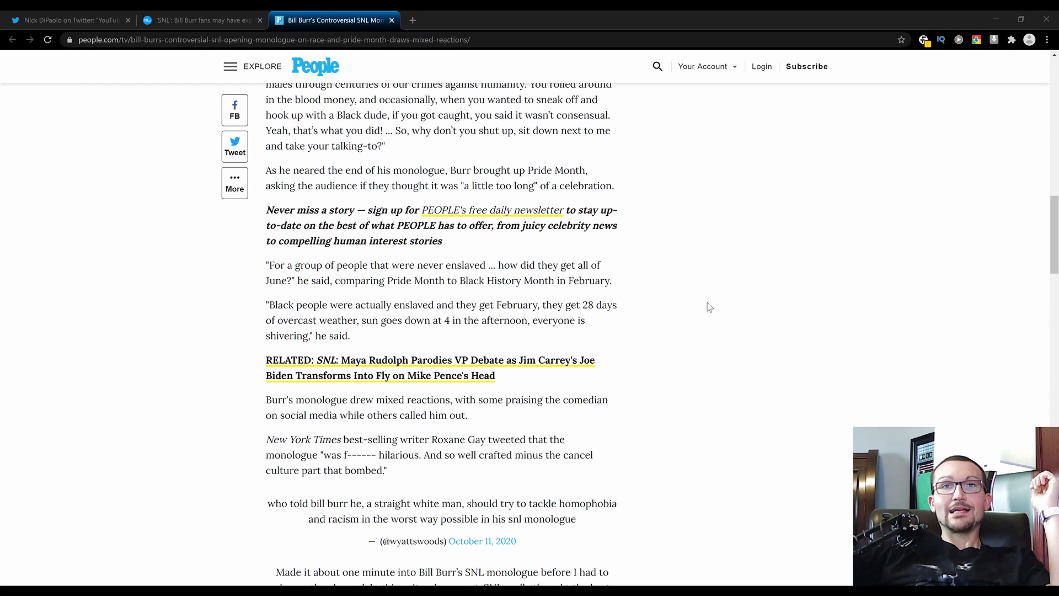
pyautogui.moveTo(718, 322)
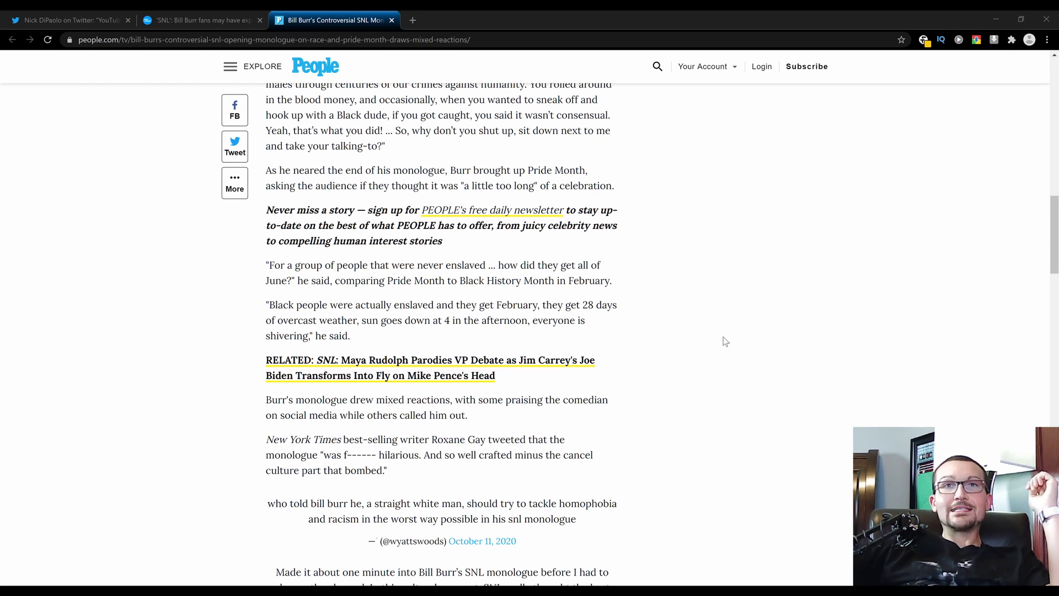
pyautogui.moveTo(751, 341)
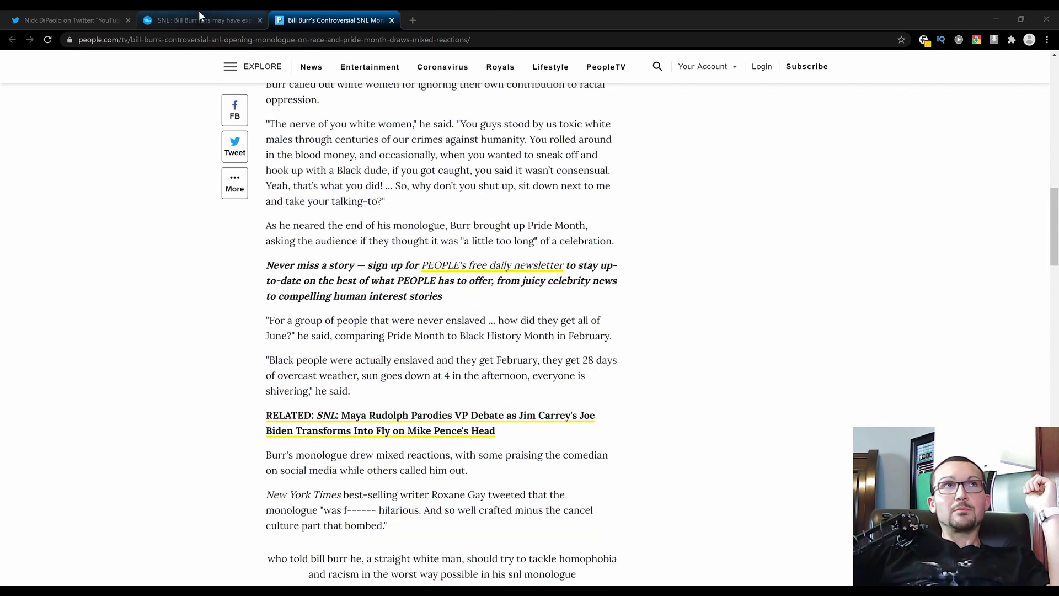
pyautogui.click(198, 20)
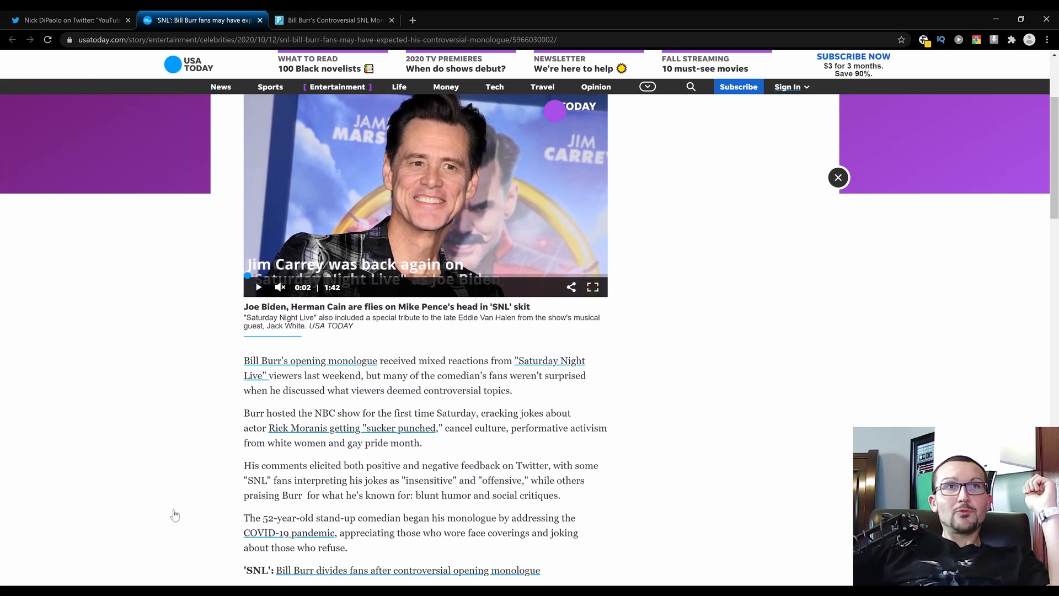
pyautogui.moveTo(182, 514)
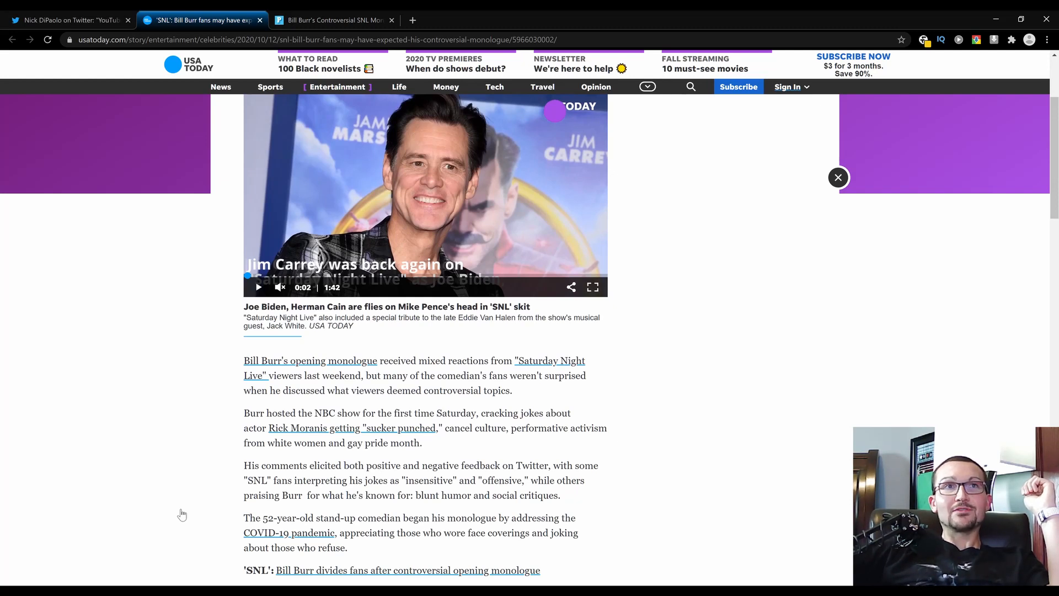
pyautogui.moveTo(213, 402)
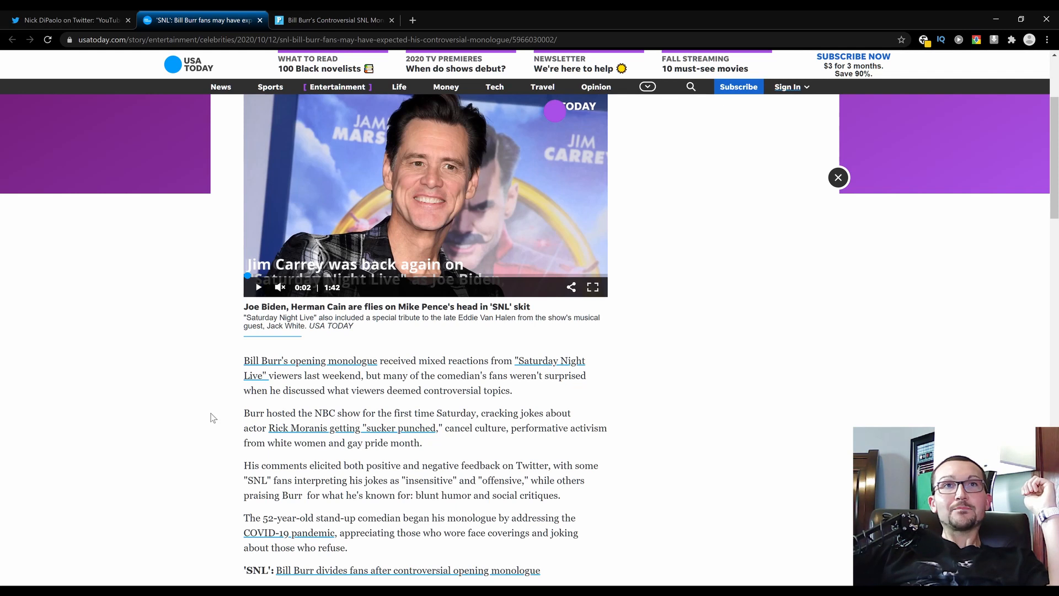
pyautogui.moveTo(225, 412)
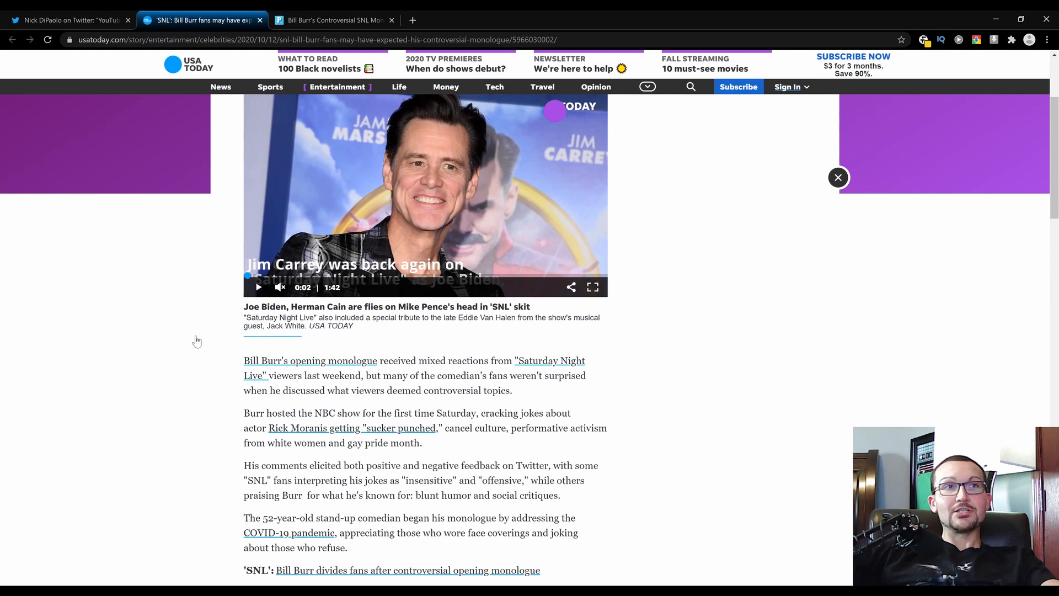
# - Scroll the USA Today article, then switch to Nick DiPaolo's tweet about YouTube
pyautogui.scroll(-3)
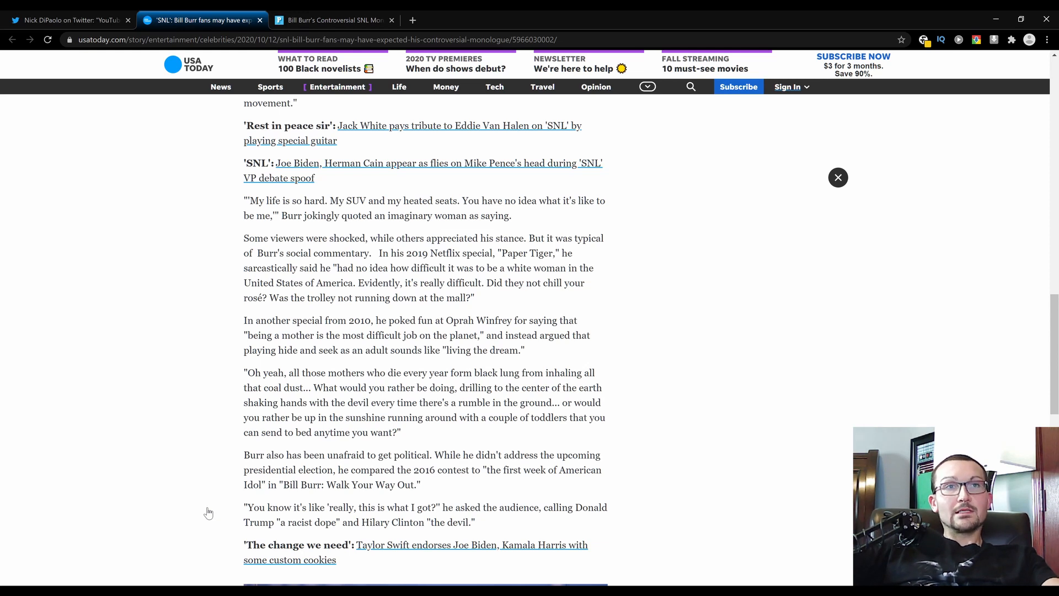
pyautogui.moveTo(210, 494)
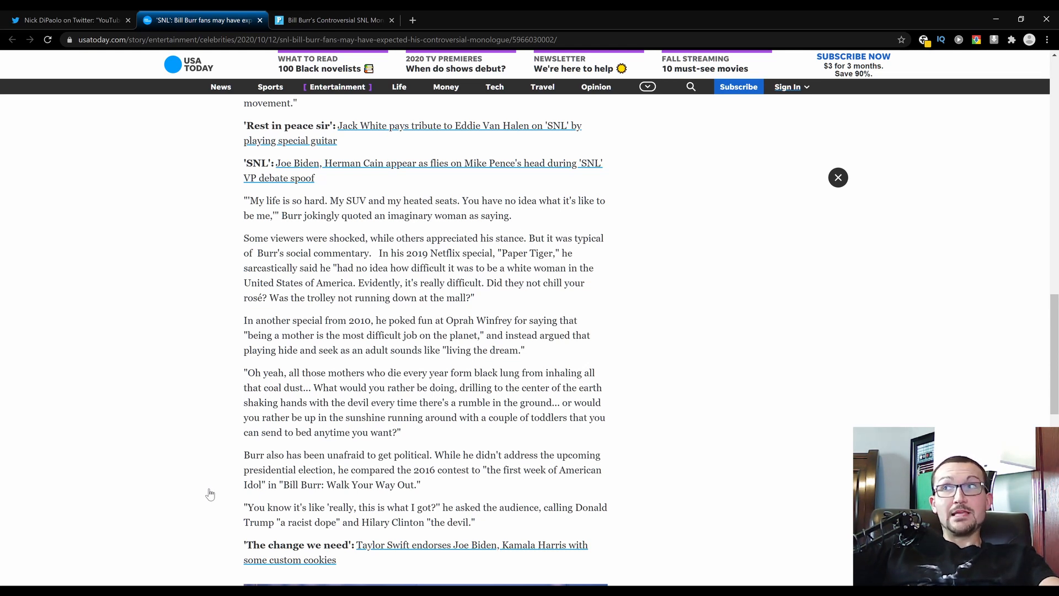
pyautogui.moveTo(191, 456)
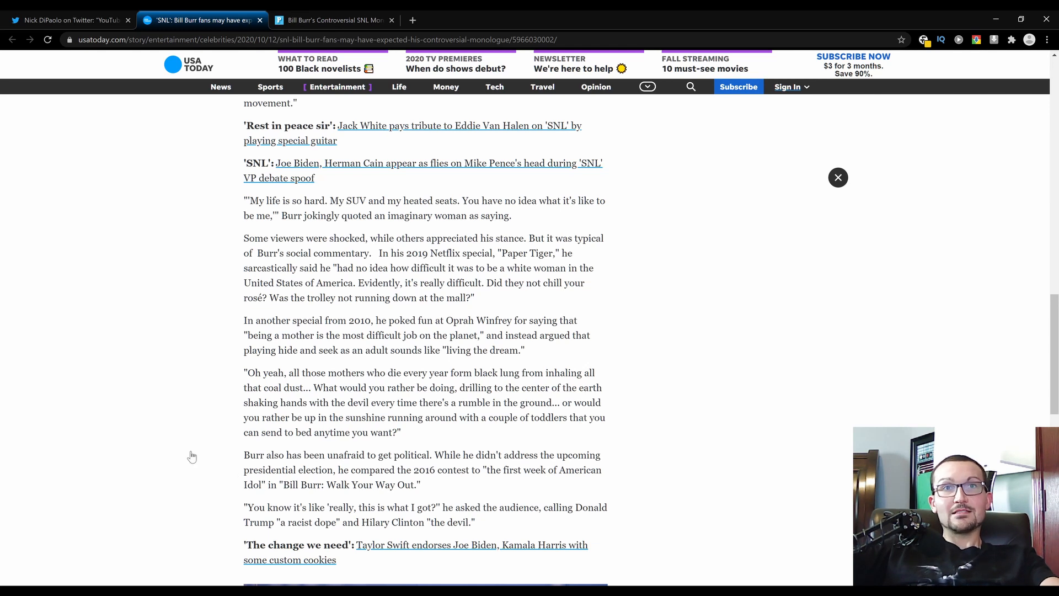
pyautogui.moveTo(69, 431)
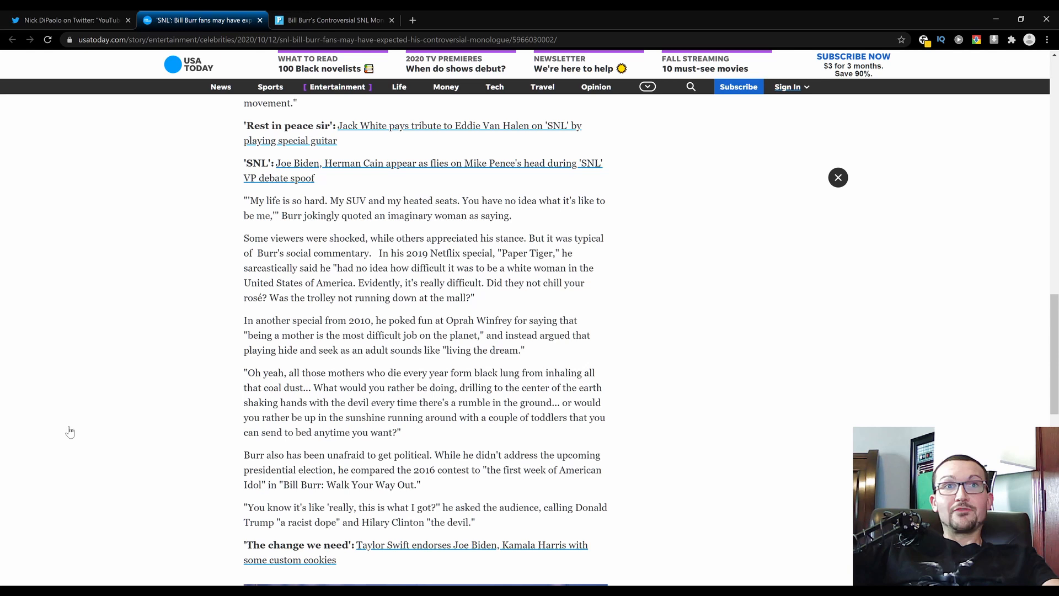
pyautogui.moveTo(93, 435)
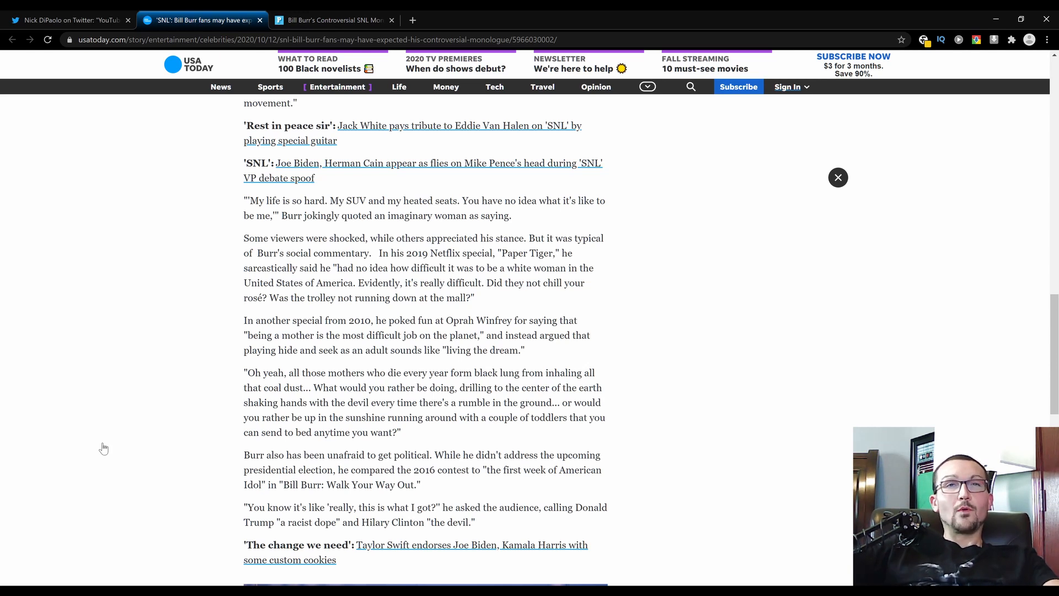
pyautogui.moveTo(118, 451)
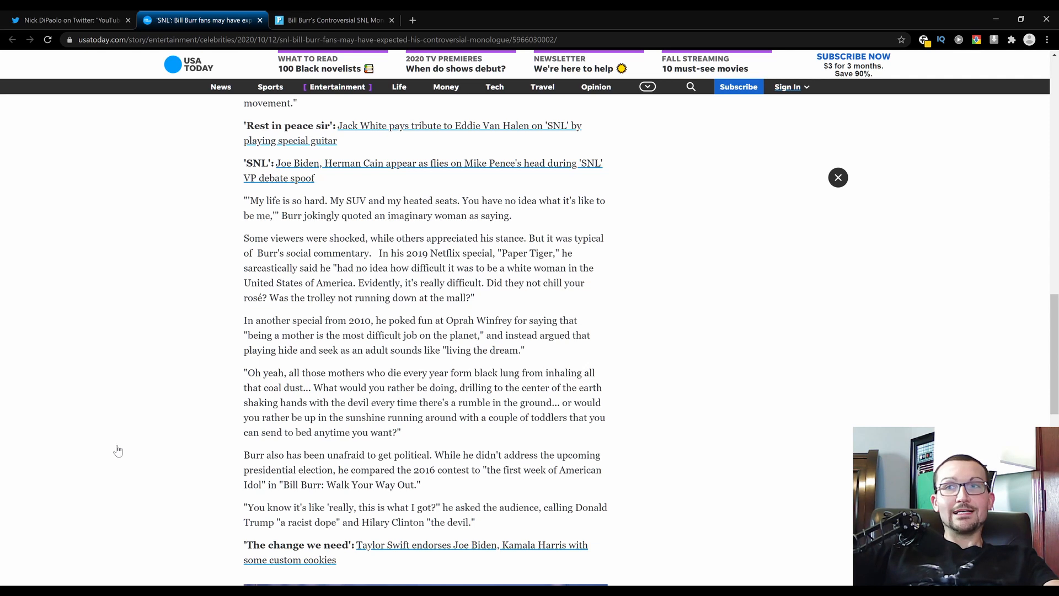
pyautogui.moveTo(135, 480)
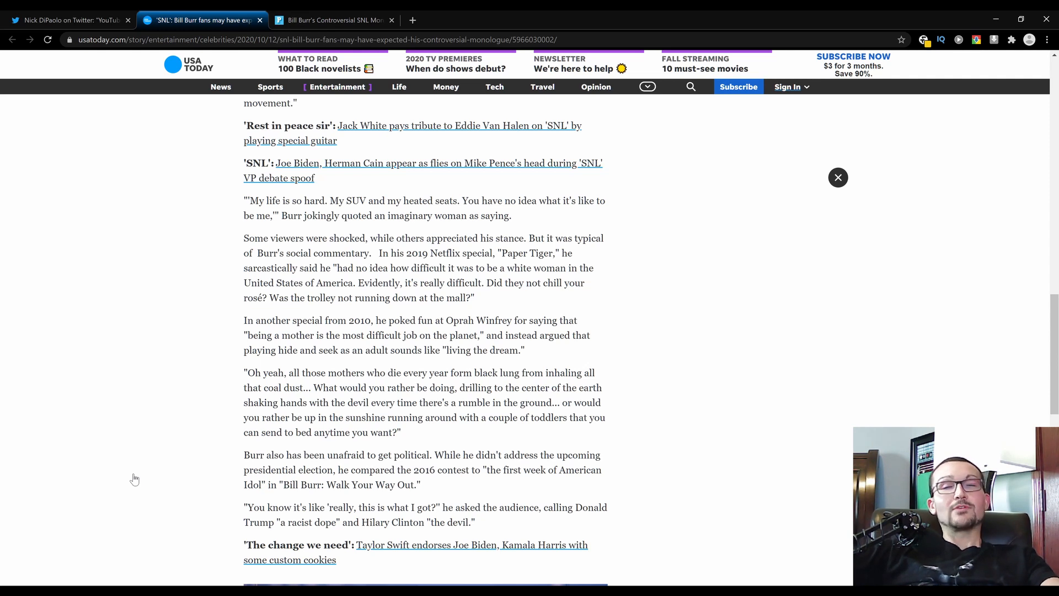
pyautogui.click(72, 20)
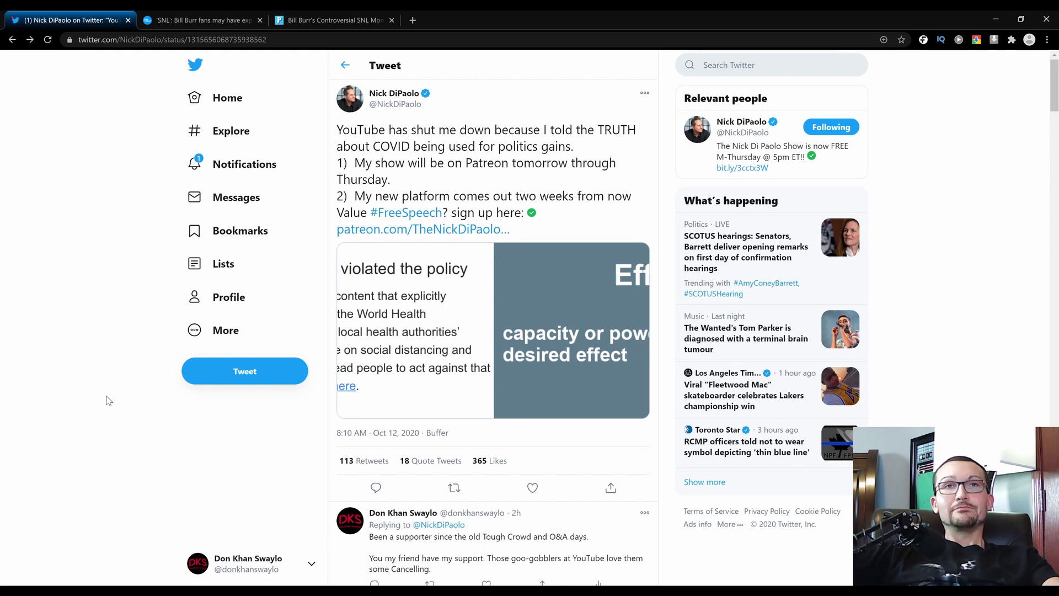
pyautogui.moveTo(92, 348)
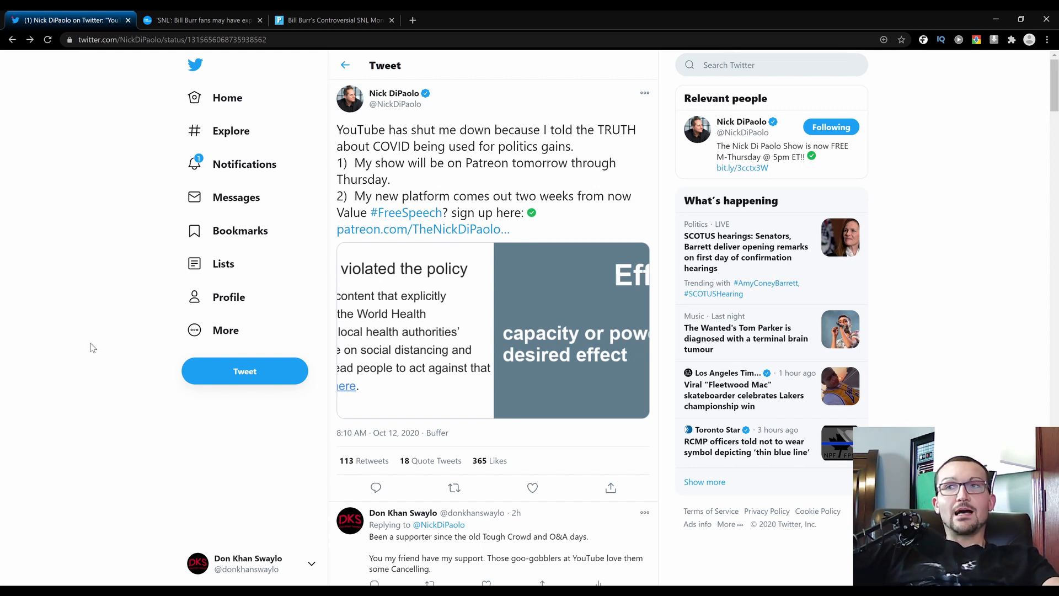